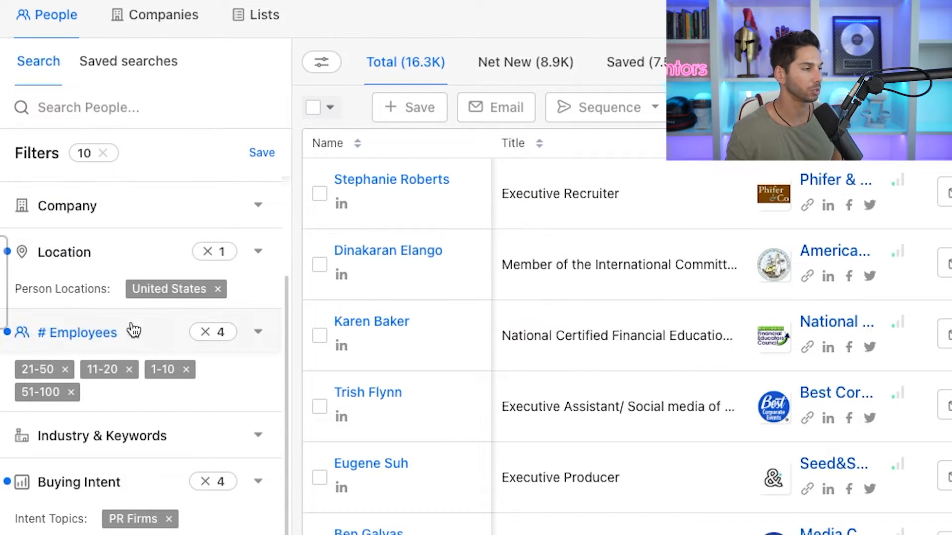
mouse_move(143, 338)
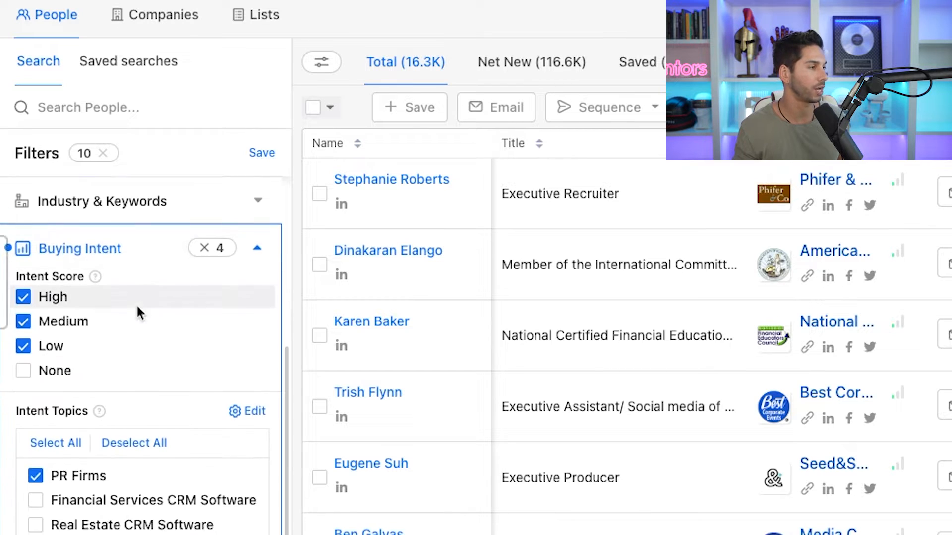
scroll("down", 3)
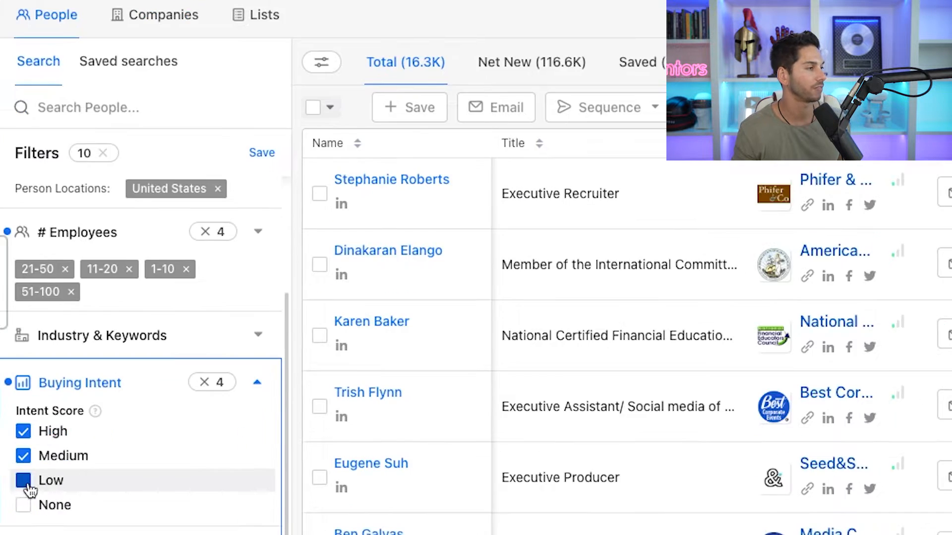
left_click(24, 480)
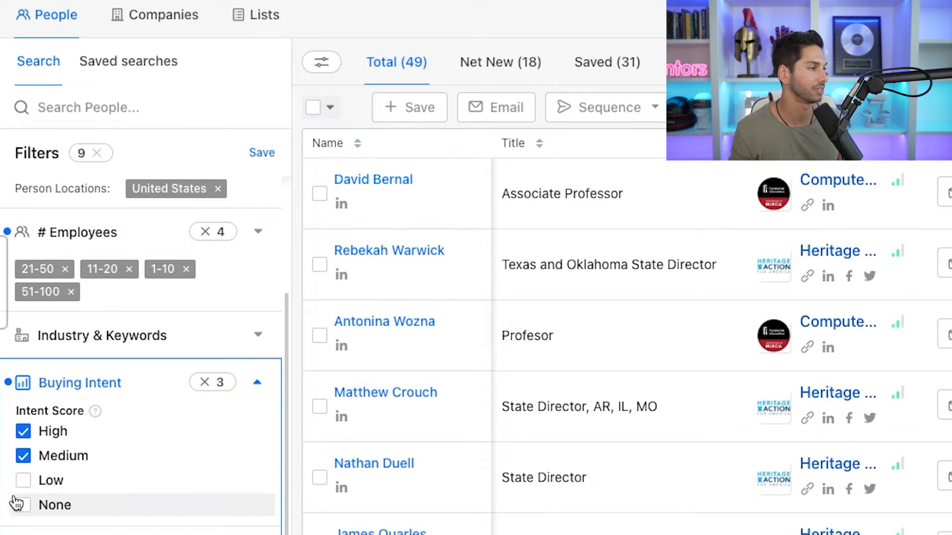
left_click(22, 480)
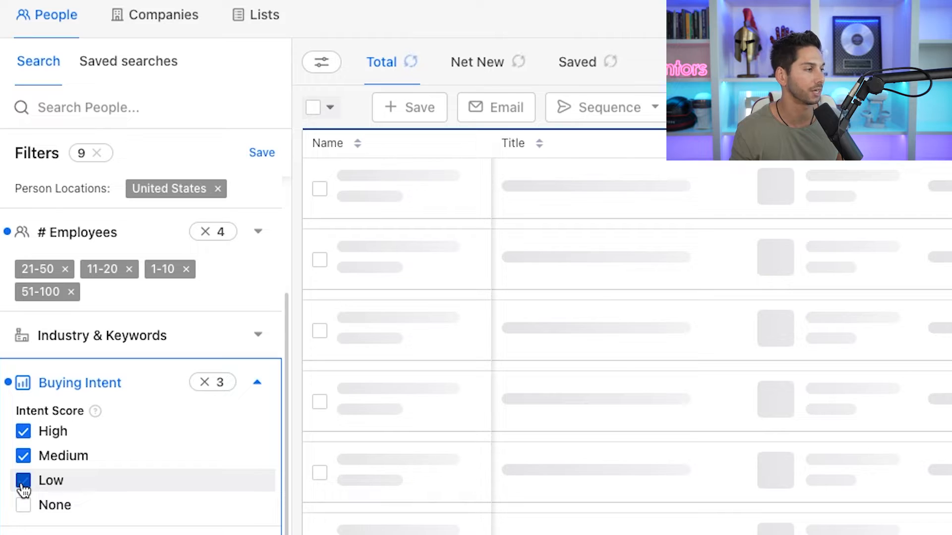
left_click(23, 480)
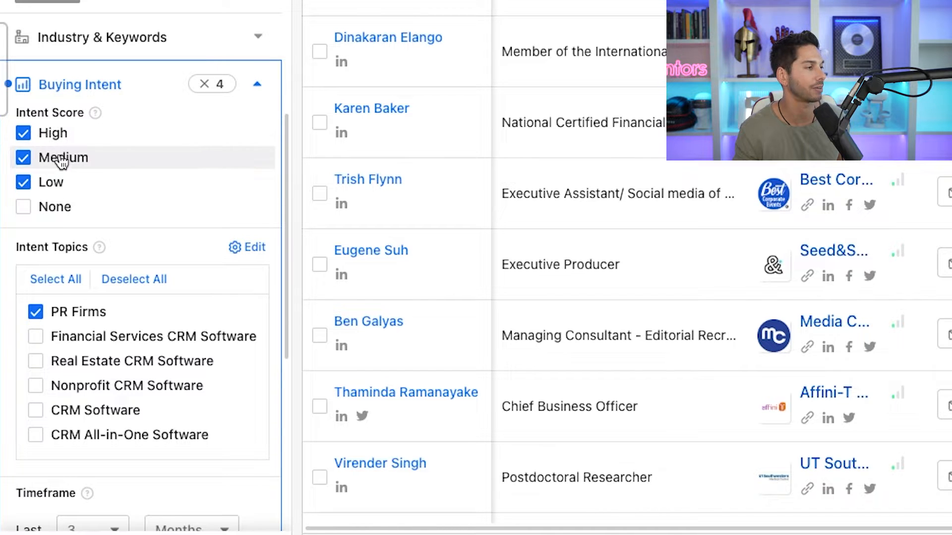
scroll("down", 3)
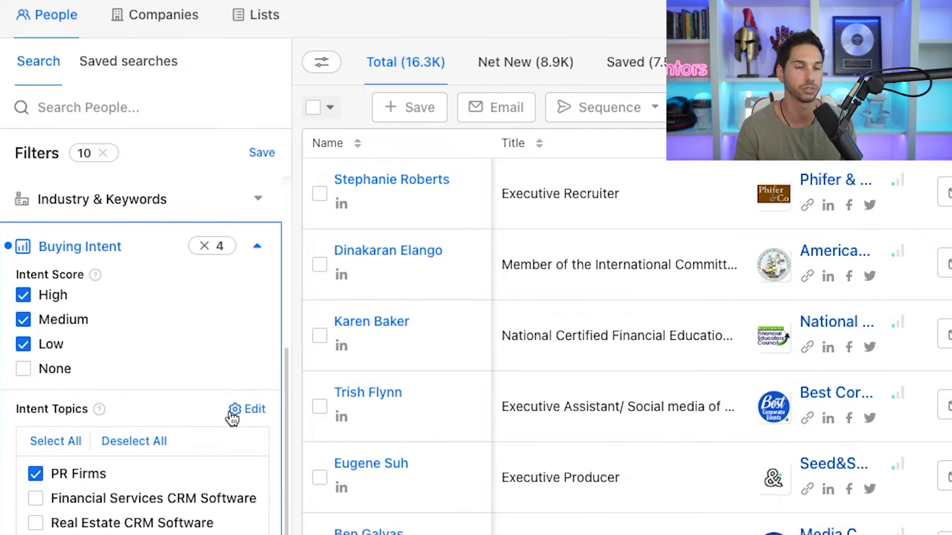
scroll("down", 3)
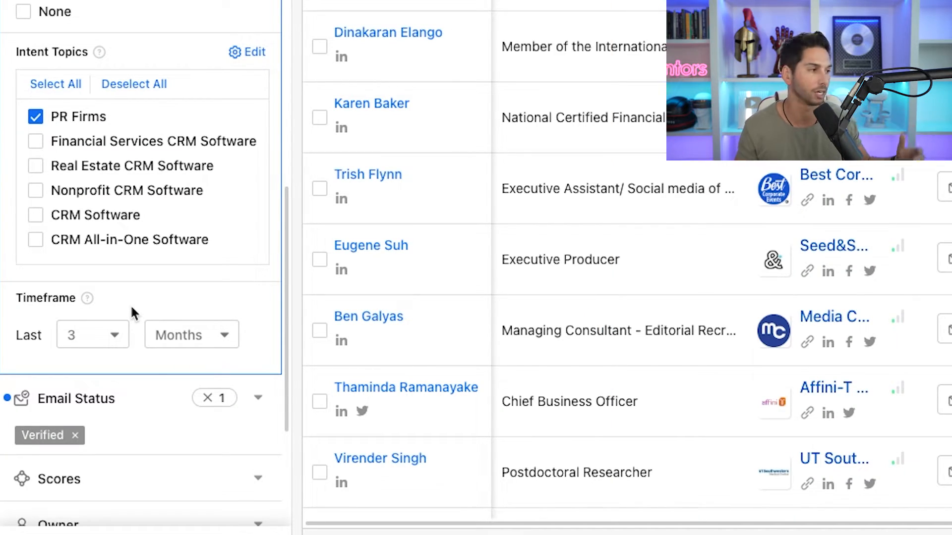
left_click(91, 334)
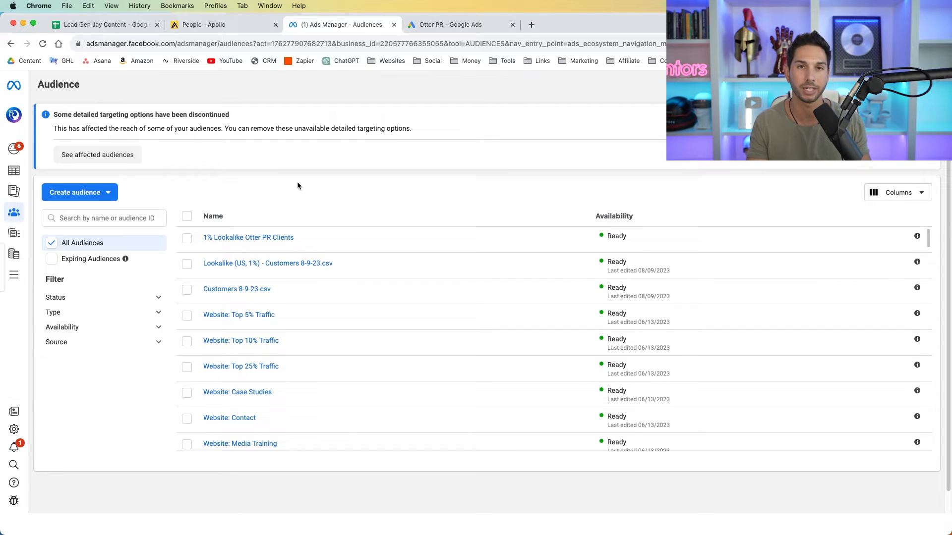
- Start a Custom Audience in Meta Ads Manager to see its sources, then move to Google Ads Audience manager
left_click(74, 192)
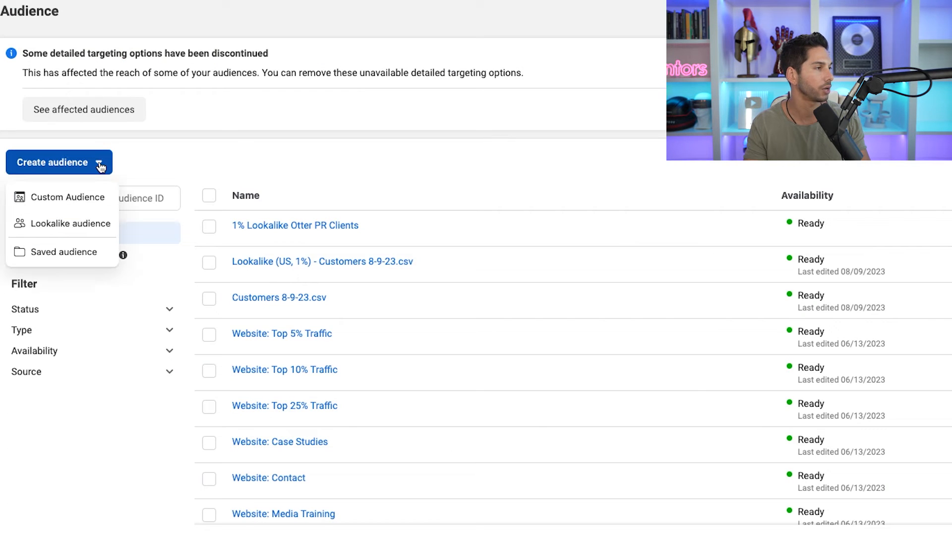
left_click(68, 197)
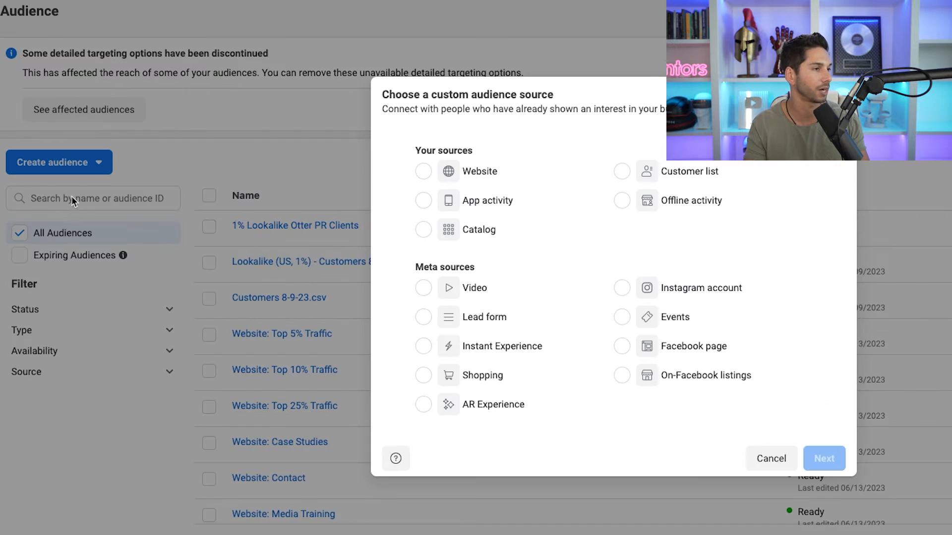
left_click(622, 172)
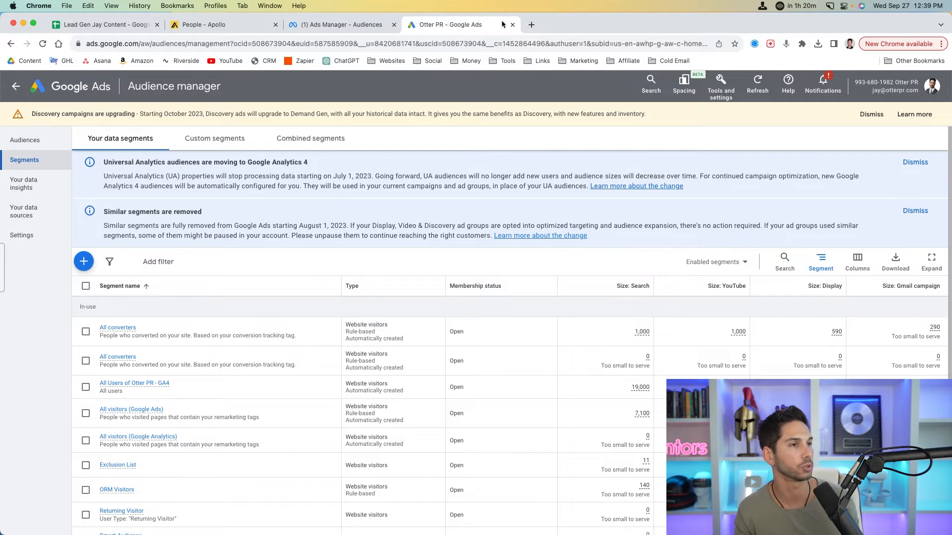
- Begin a new Customer list data segment in Google Ads, then return to Apollo's People search
left_click(720, 83)
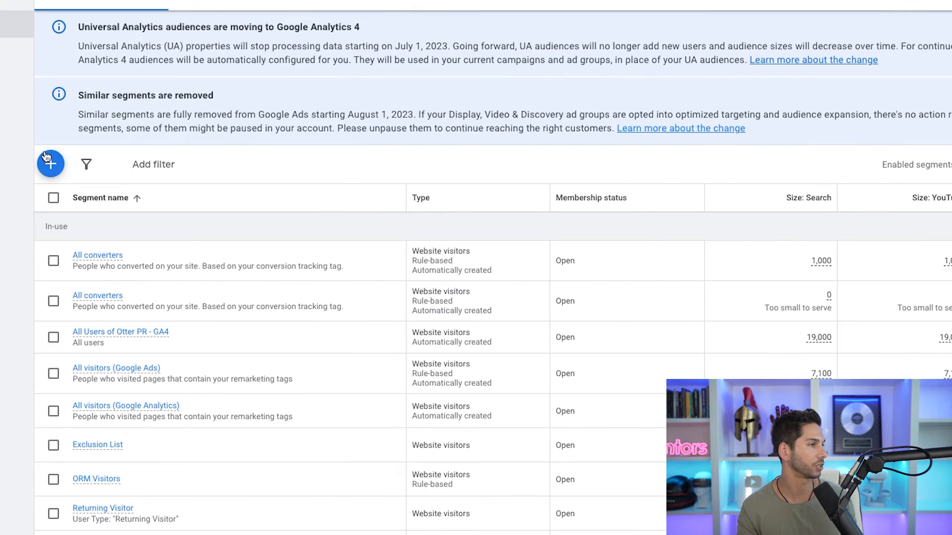
left_click(51, 163)
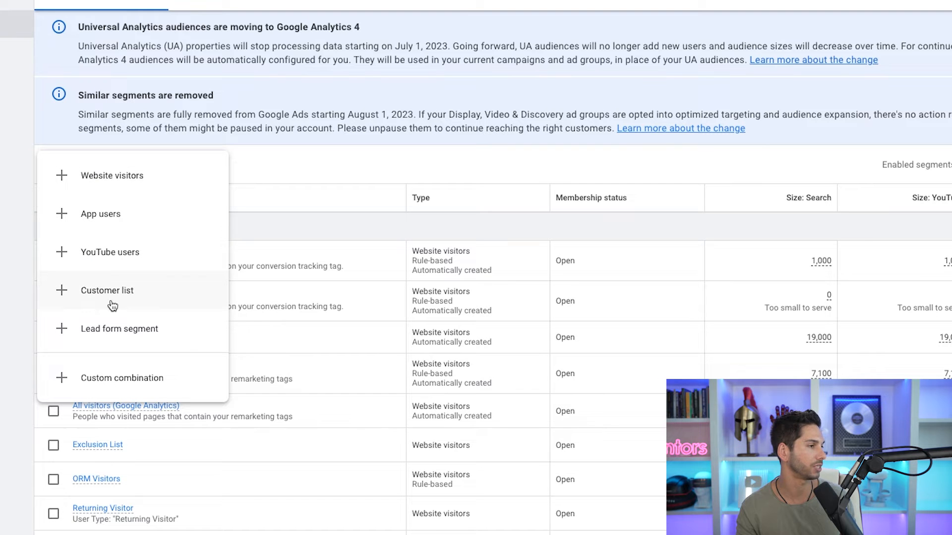
left_click(107, 290)
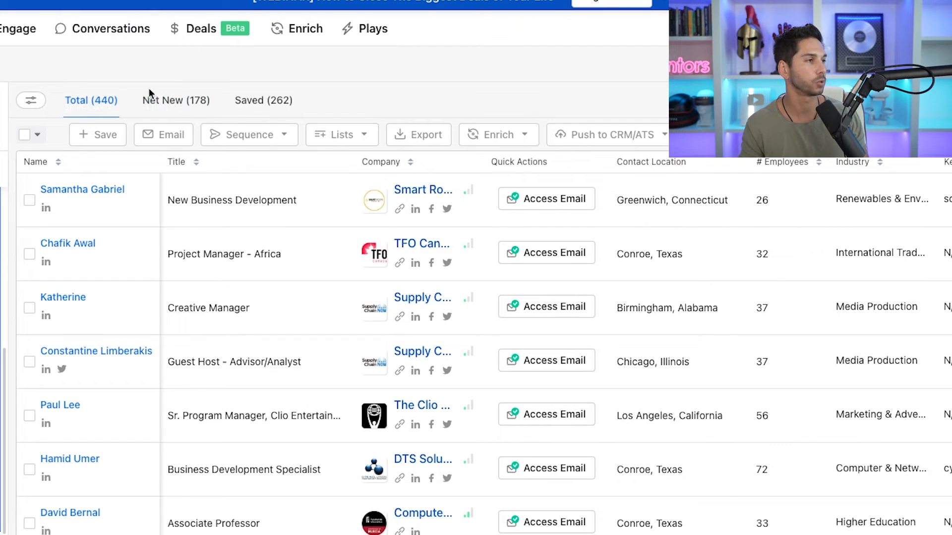
- Start creating a new play so the gallery of 26 play templates appears
left_click(175, 101)
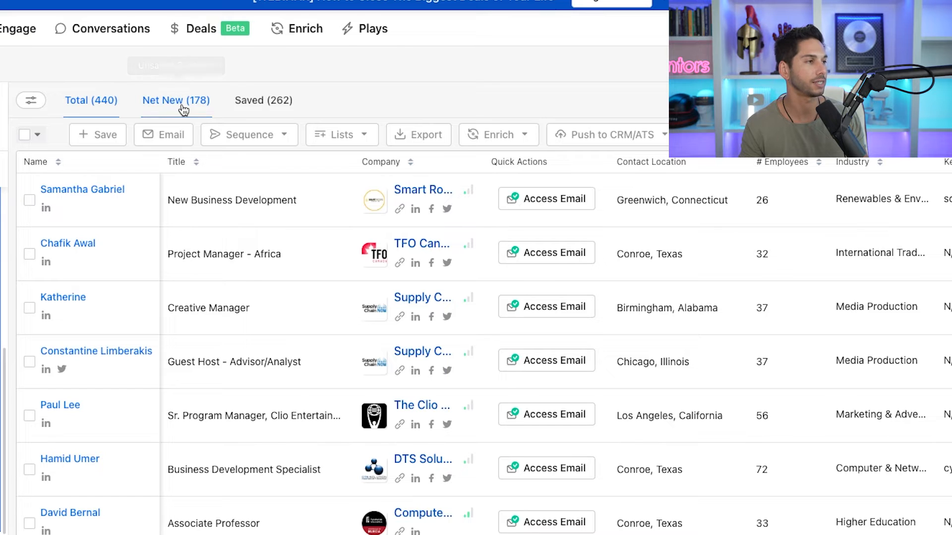
left_click(176, 100)
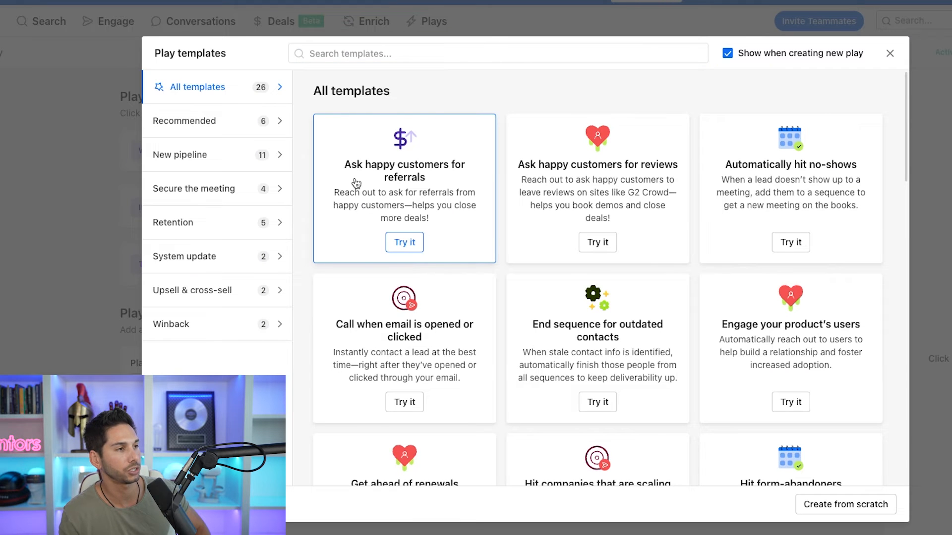
- Create a play from scratch running every 1 week on Wednesday, 500 entities, re-adding once every 1 months
left_click(403, 242)
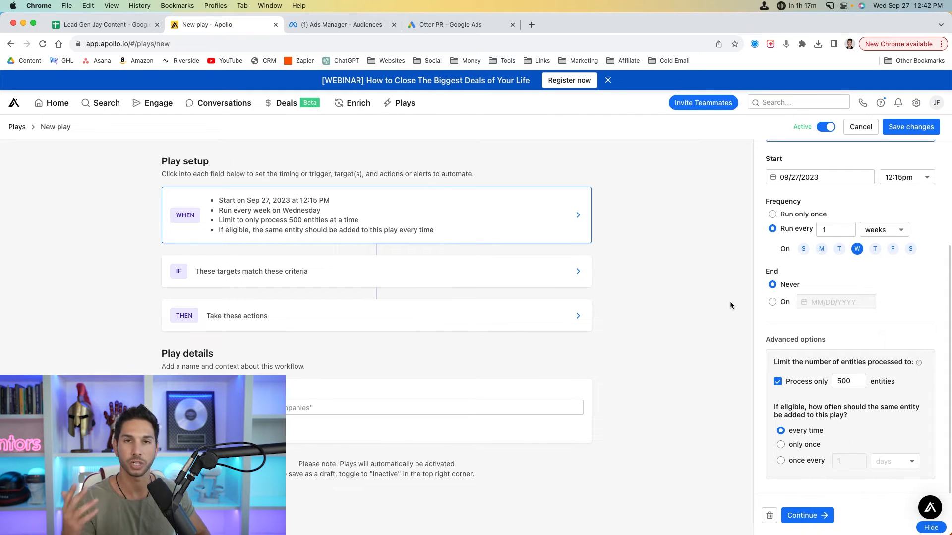
mouse_move(731, 309)
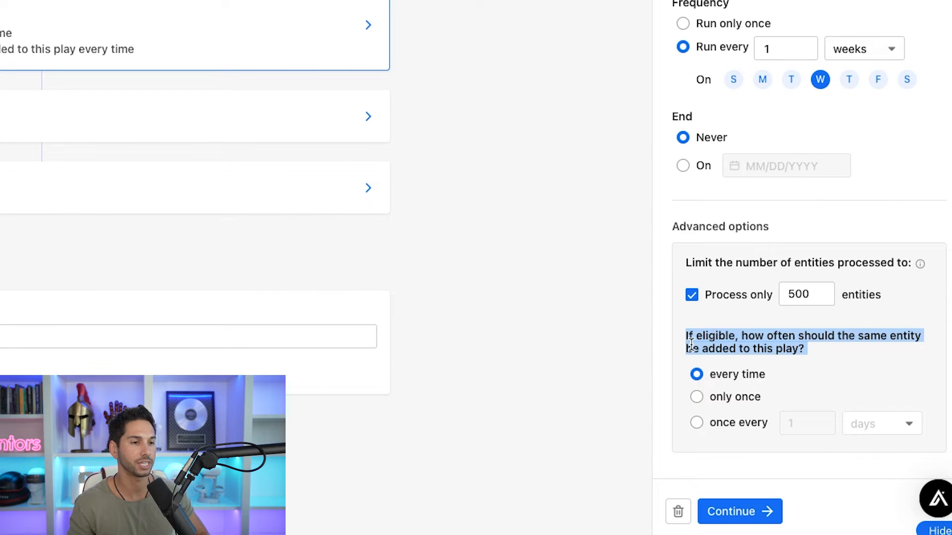
left_click(696, 396)
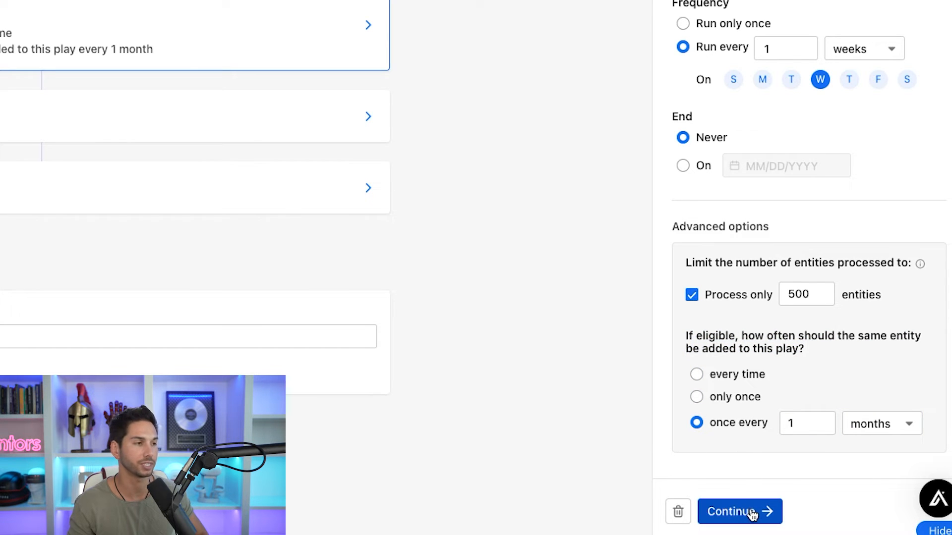
left_click(739, 511)
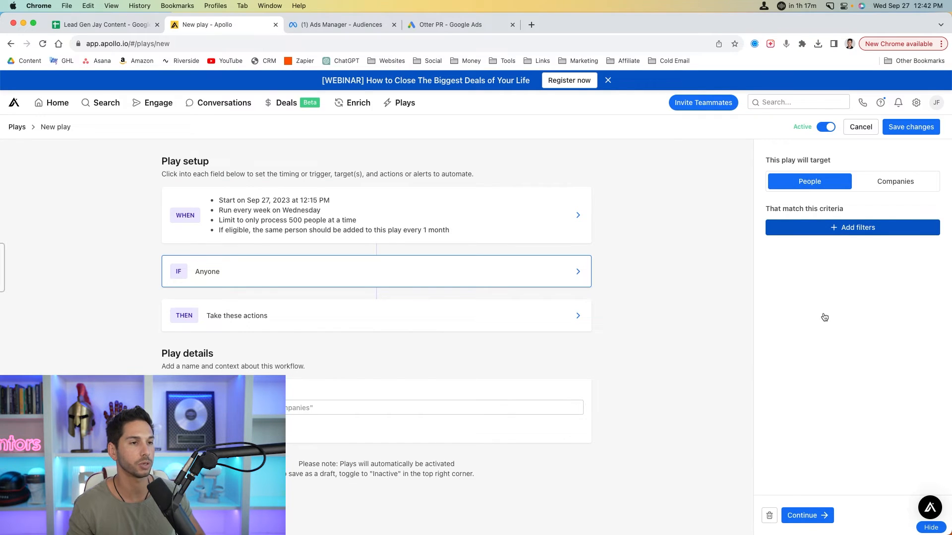
- Filter targets to North America location and company sizes 1-10, 11-20, 21-50, 51-100 employees
left_click(850, 227)
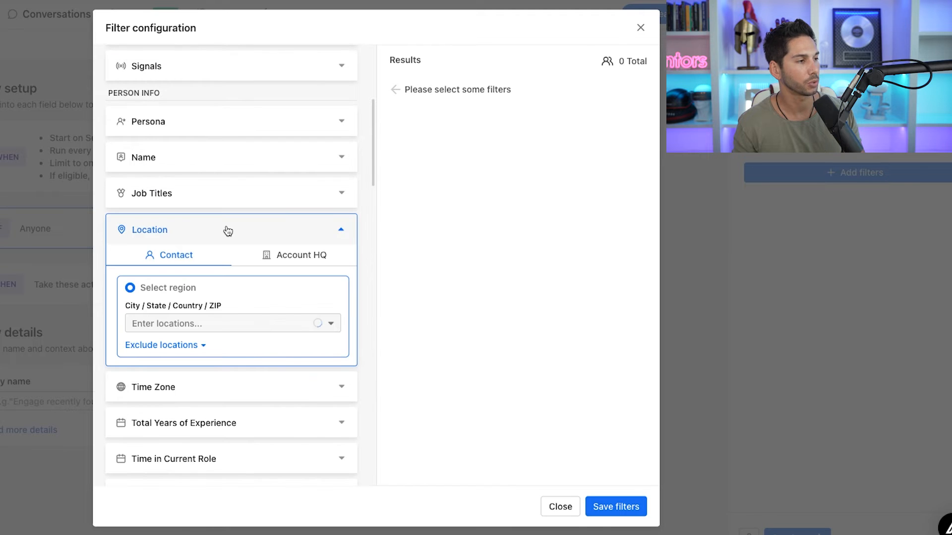
left_click(228, 323)
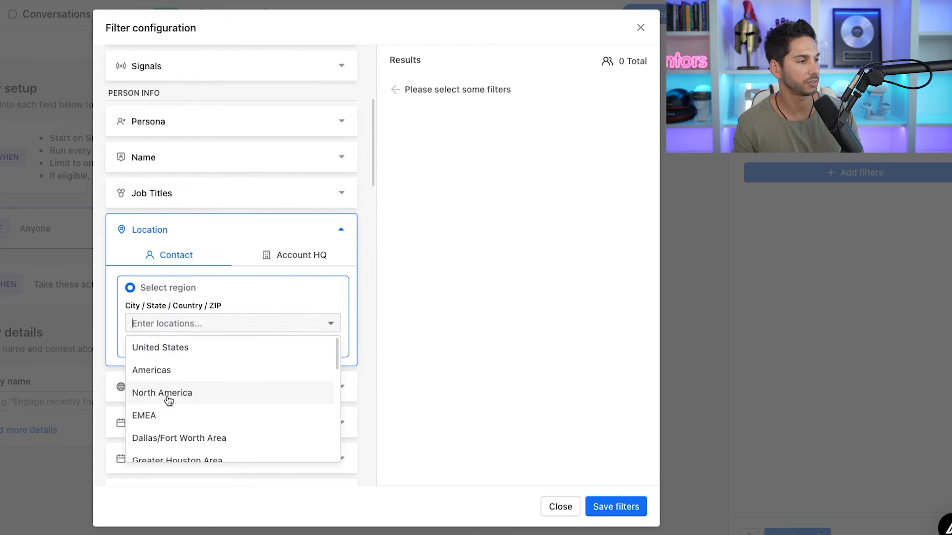
left_click(161, 392)
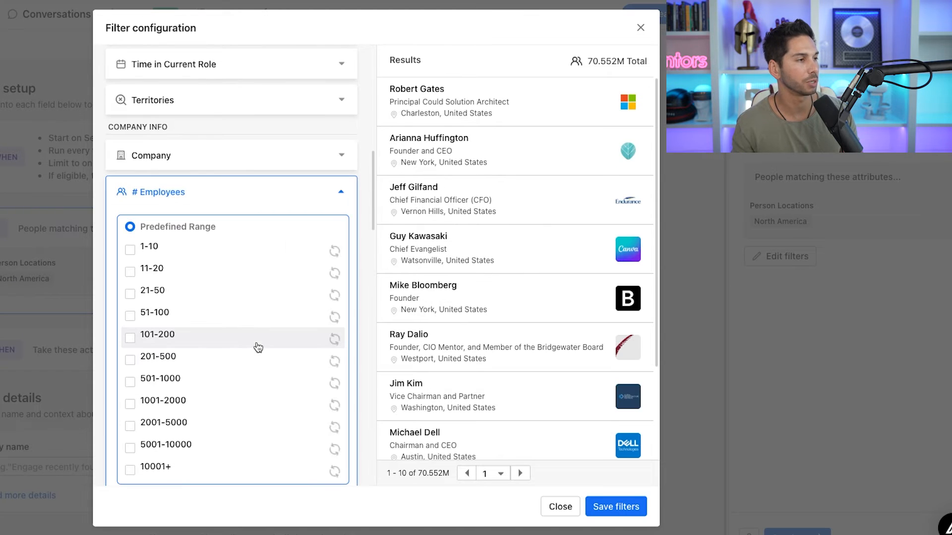
left_click(130, 246)
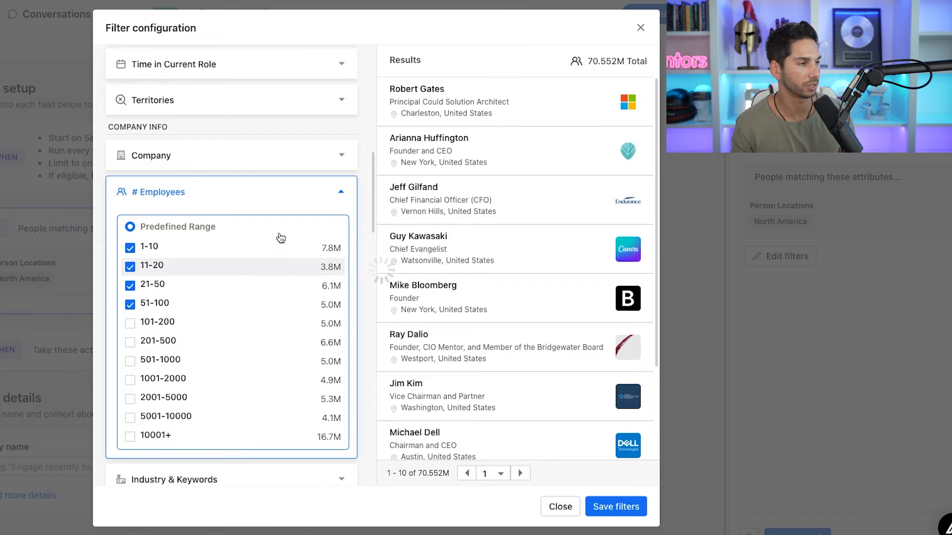
left_click(340, 192)
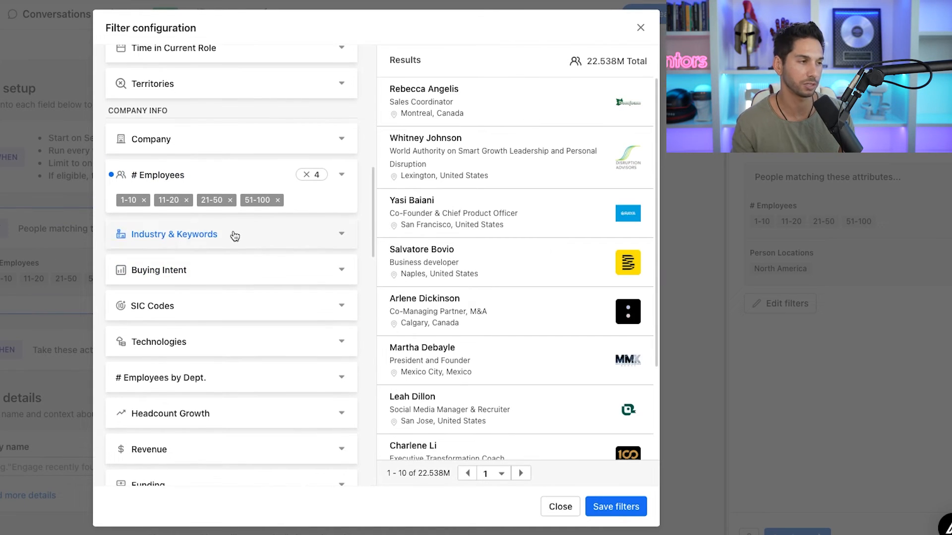
- Require PR Firms buying intent and Verified email status for the targeted people
left_click(162, 269)
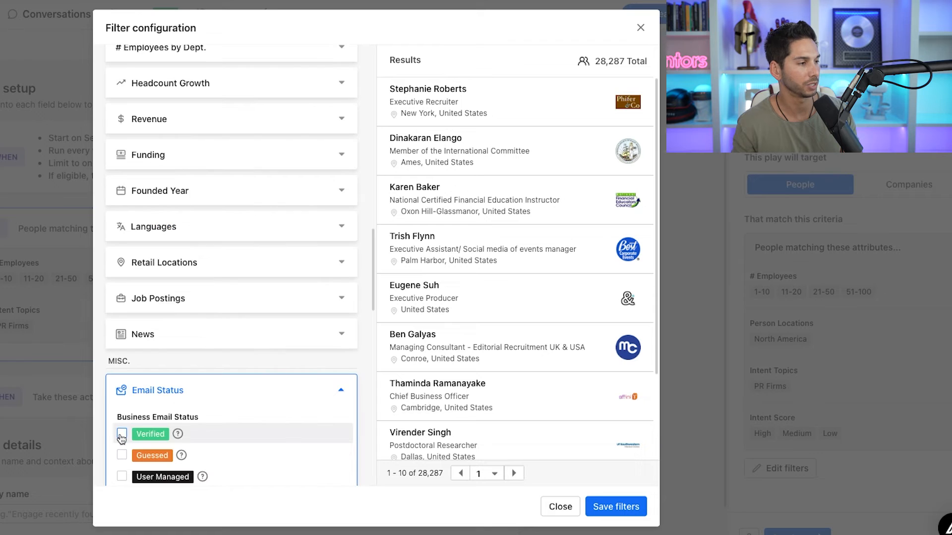
left_click(122, 433)
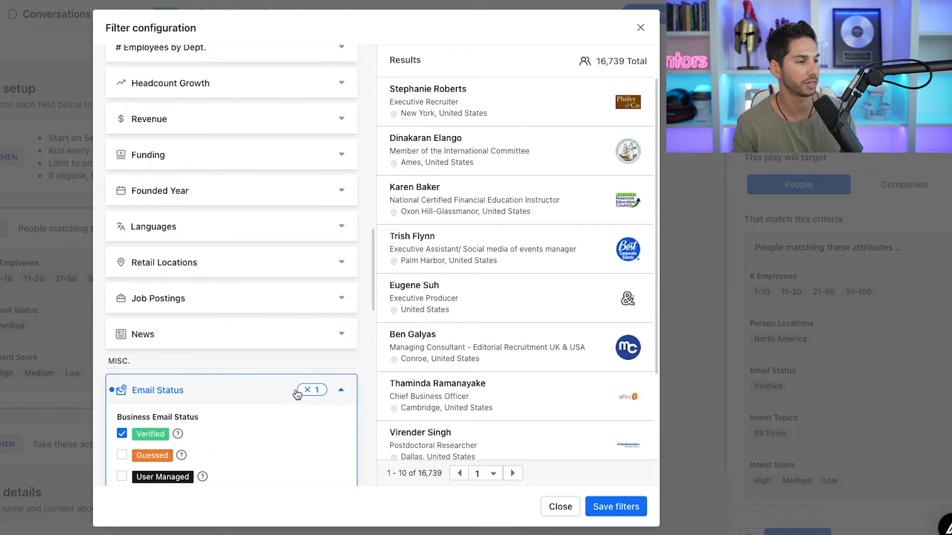
left_click(341, 391)
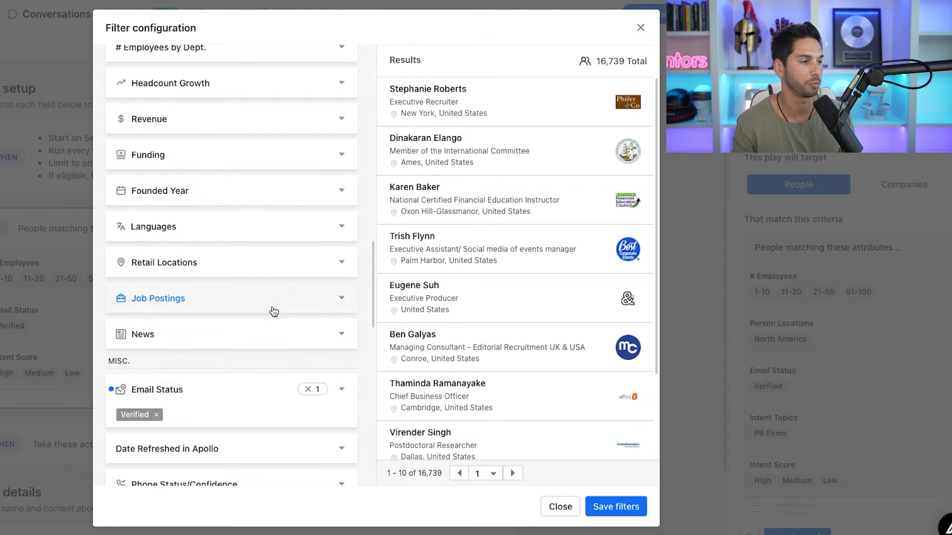
scroll("down", 3)
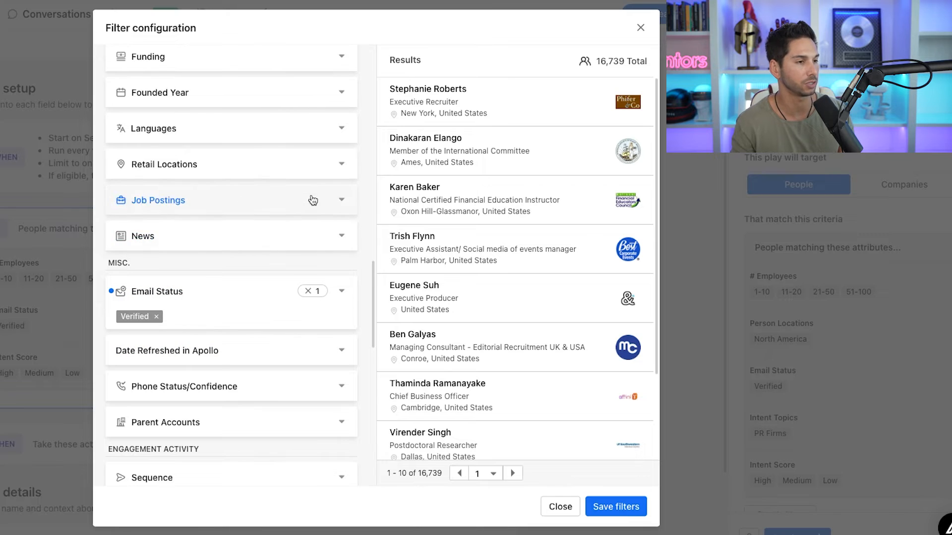
scroll("down", 3)
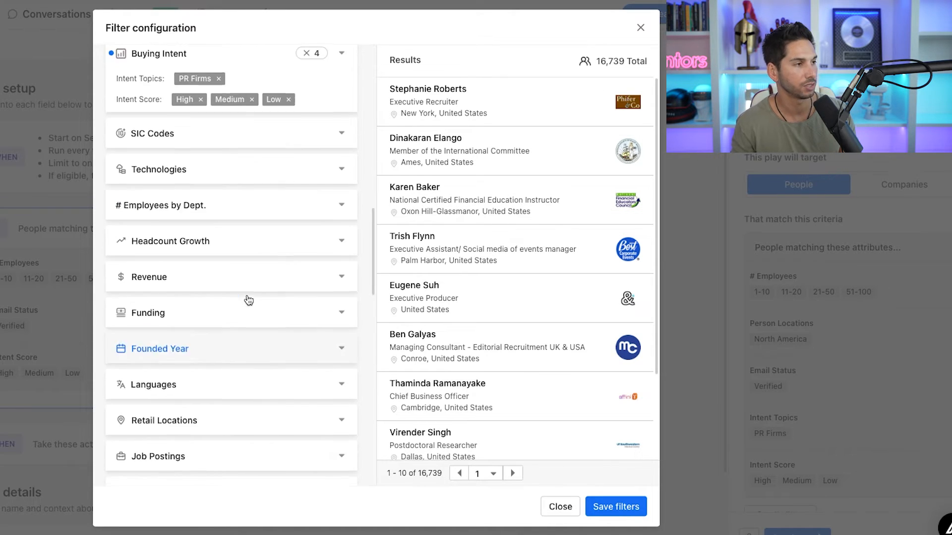
scroll("down", 3)
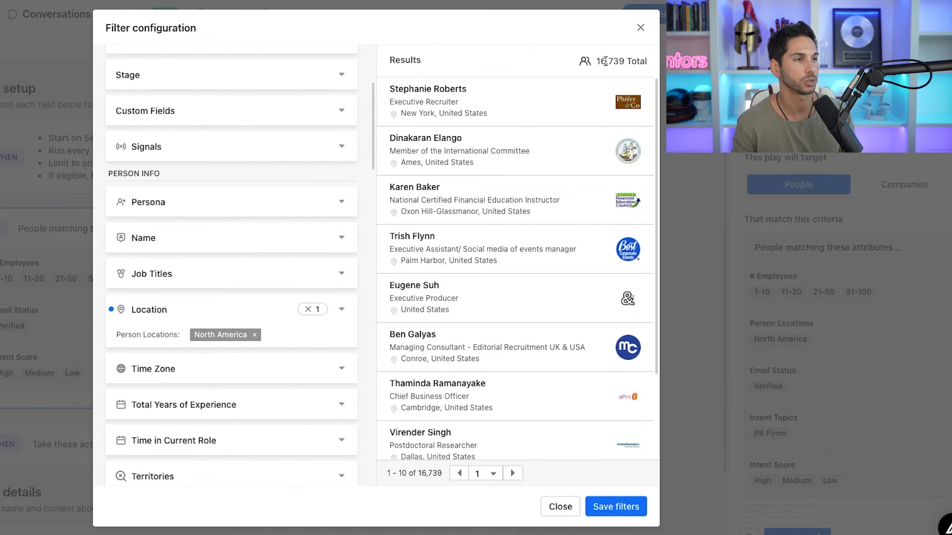
mouse_move(303, 318)
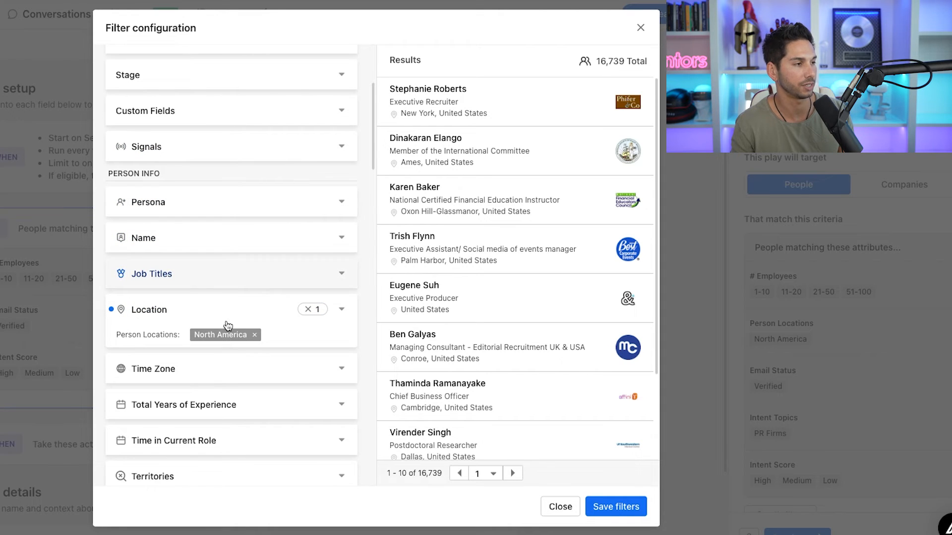
- Limit Management Level to Owner, Founder, C suite and Partner and save the filters
left_click(230, 273)
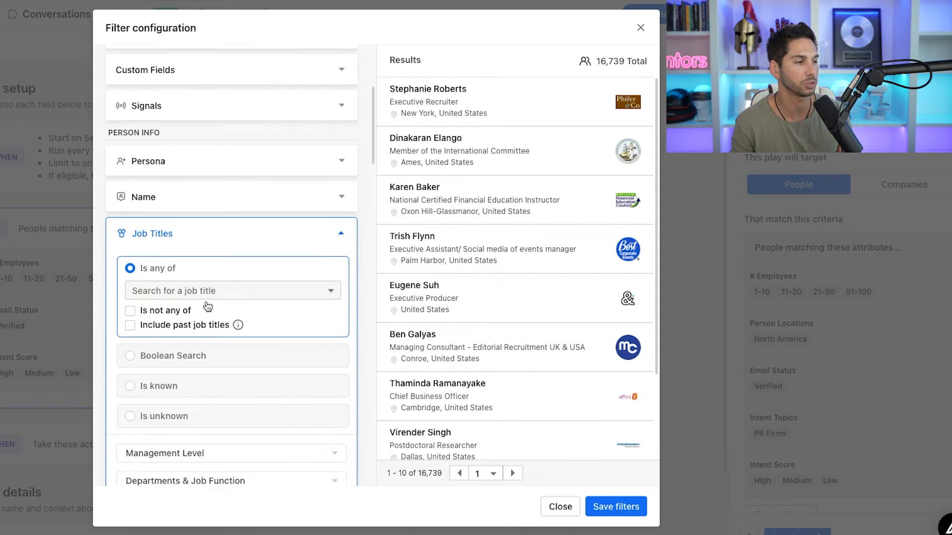
left_click(228, 291)
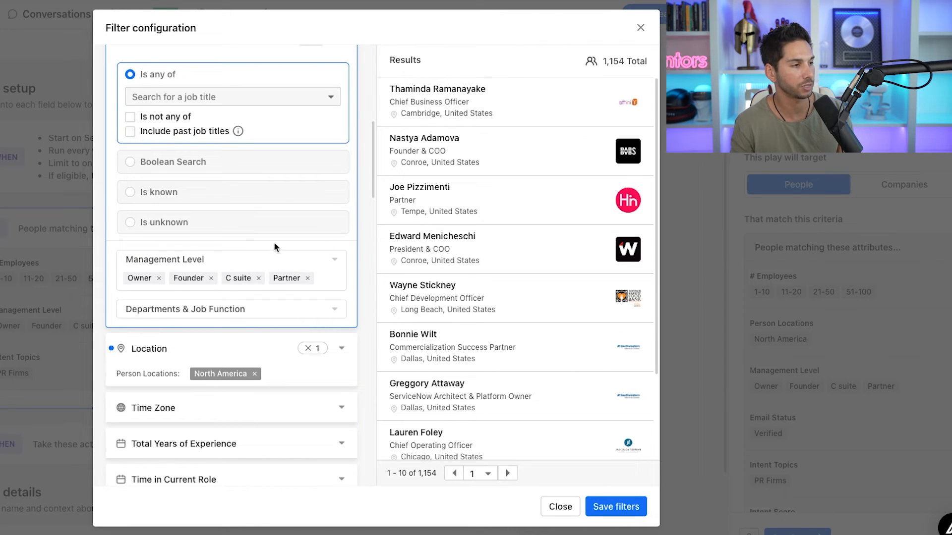
scroll("down", 3)
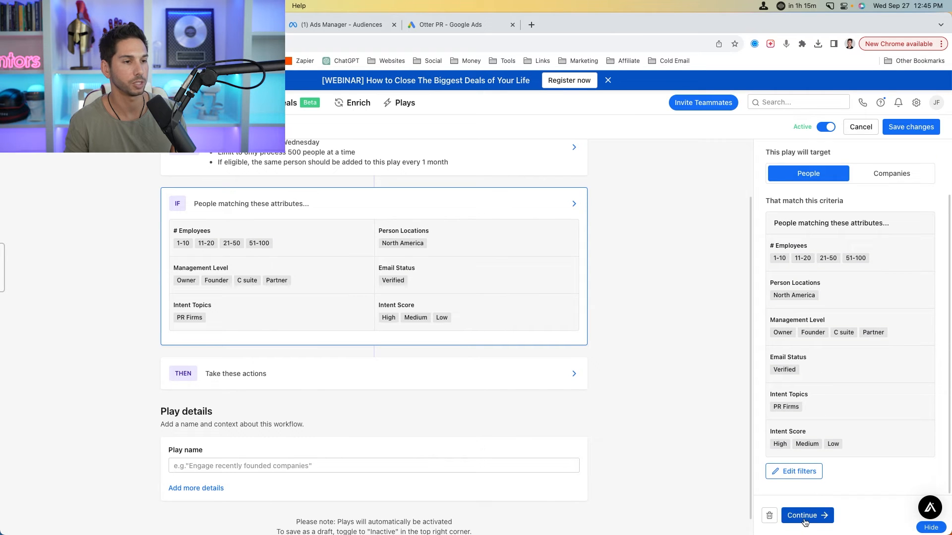
- Add an 'Add to contact lists' action searching for the list 'PR interest (example)'
left_click(806, 515)
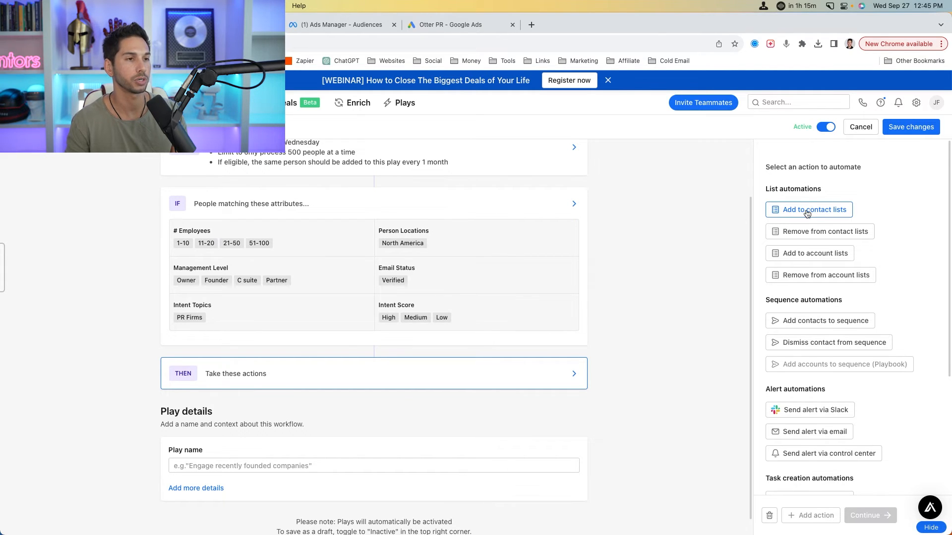
left_click(807, 209)
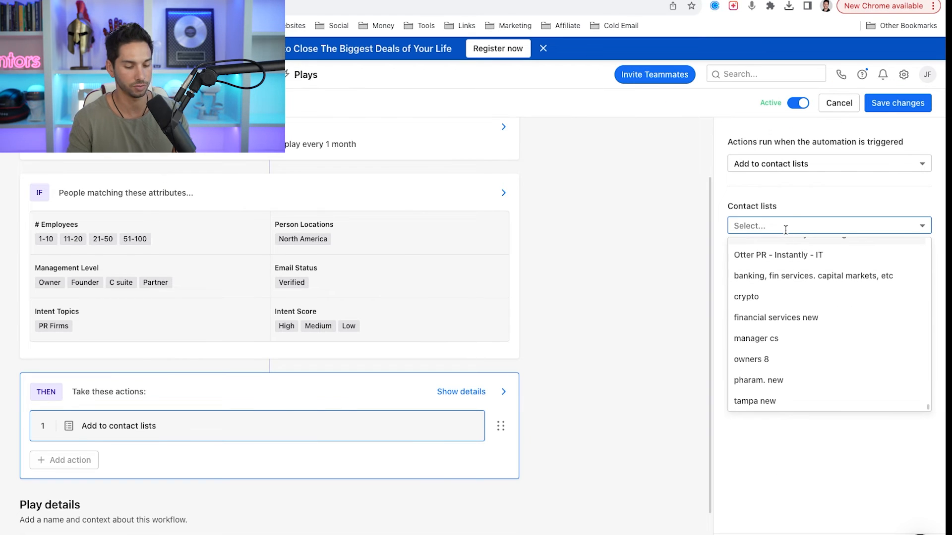
type("PR interest (example)_")
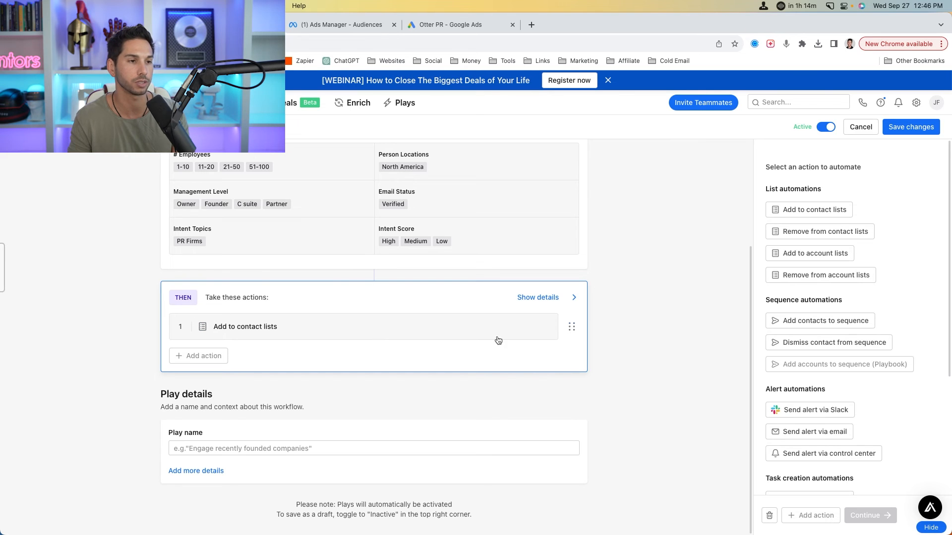
- Add an 'Add contacts to sequence' action using the Generic Sequence Sample with Rotate mailboxes (All)
left_click(823, 320)
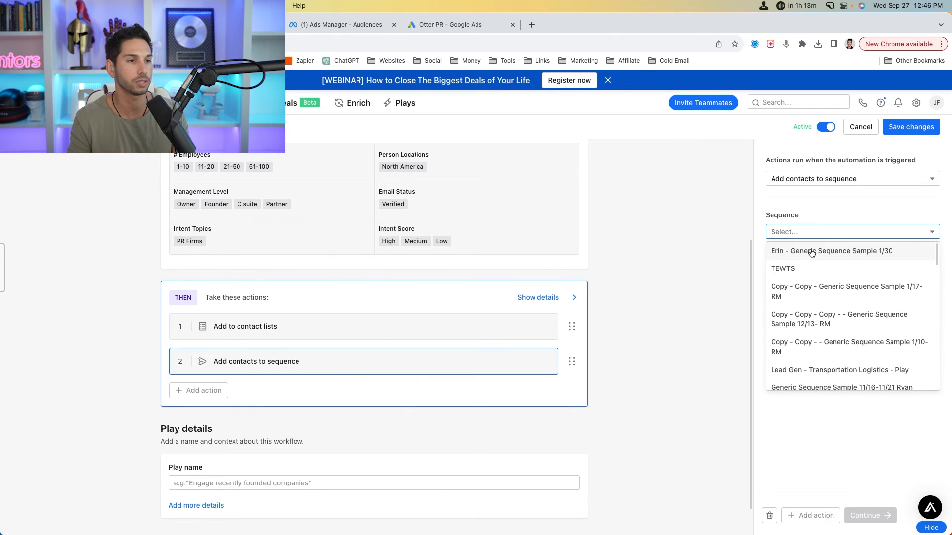
left_click(830, 250)
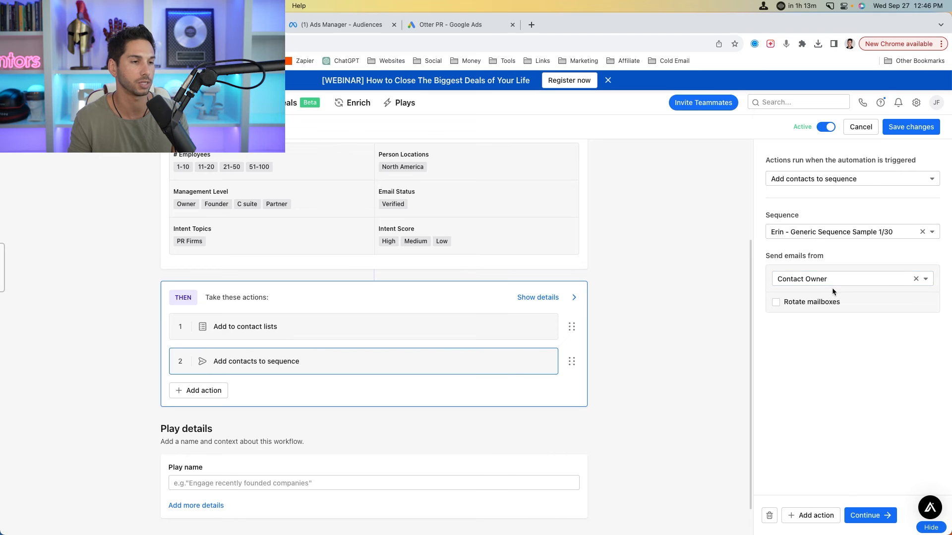
left_click(775, 301)
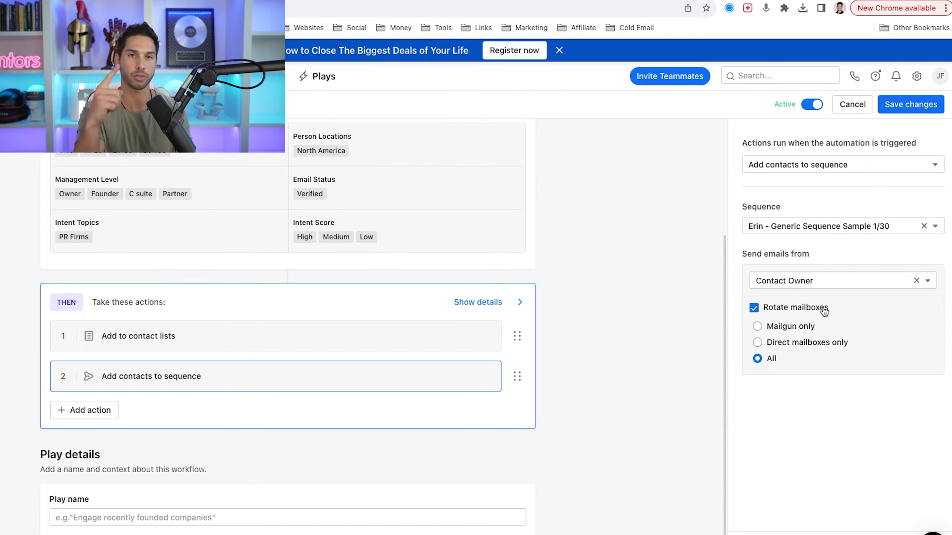
mouse_move(820, 320)
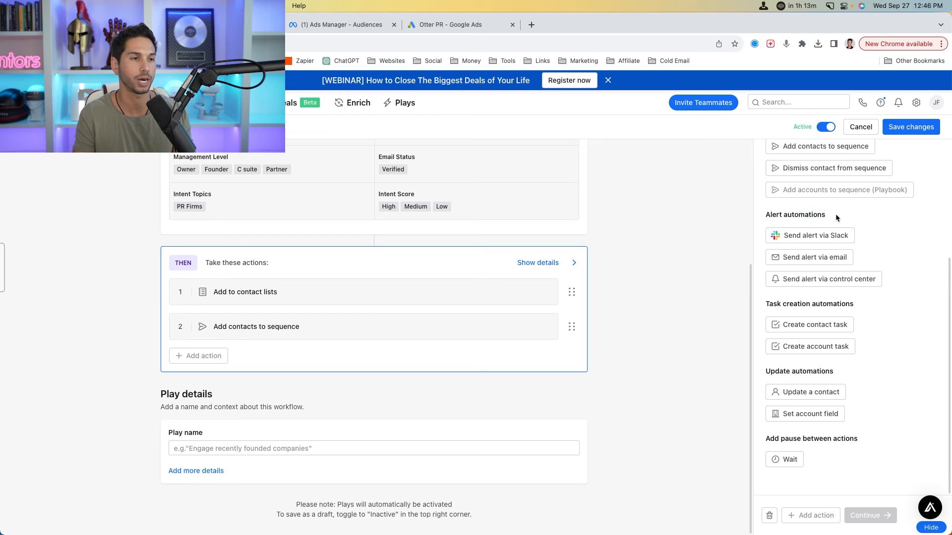
- Name the play 'PR Interest Test' and save it as an active play
double_click(795, 214)
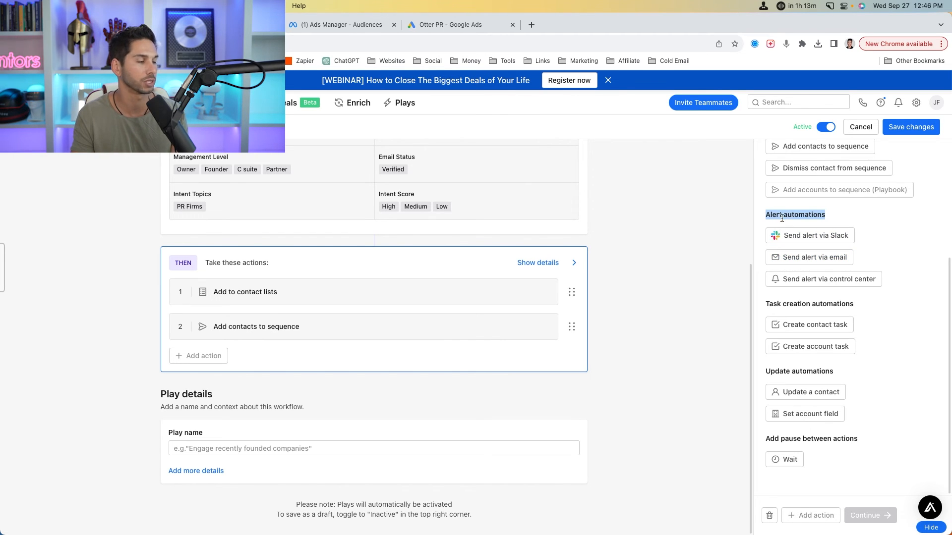
type("PR Interest Tes")
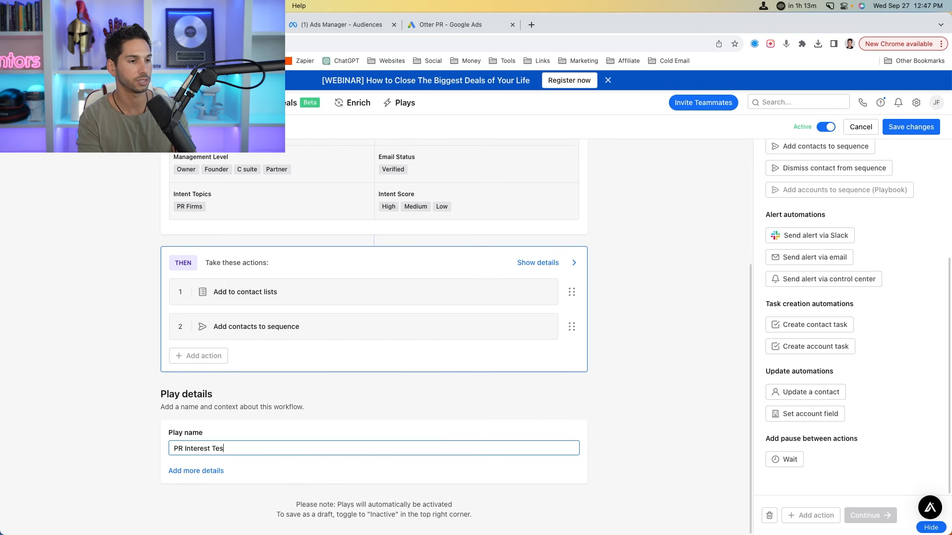
left_click(910, 127)
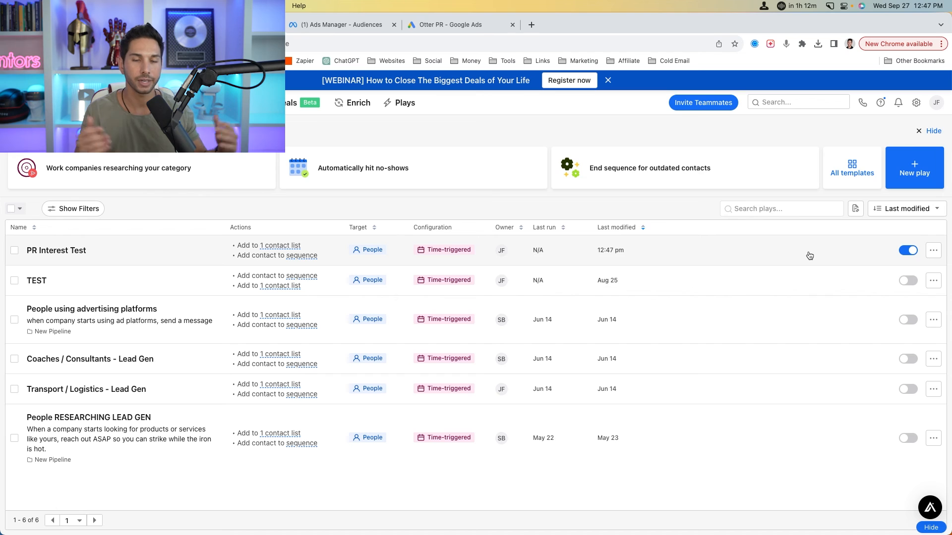